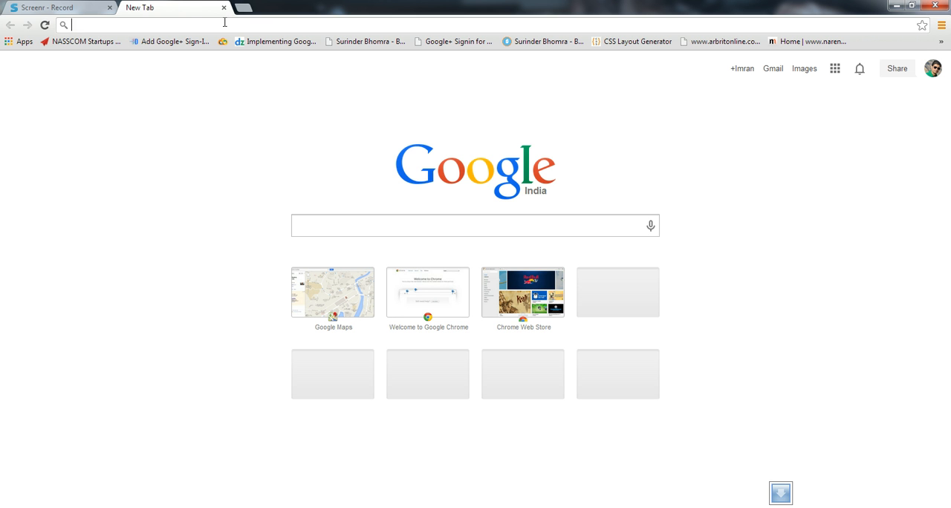
Step: Enter 'google' in the new tab's address bar to load the Google India home page
{"action": "type", "text": "g"}
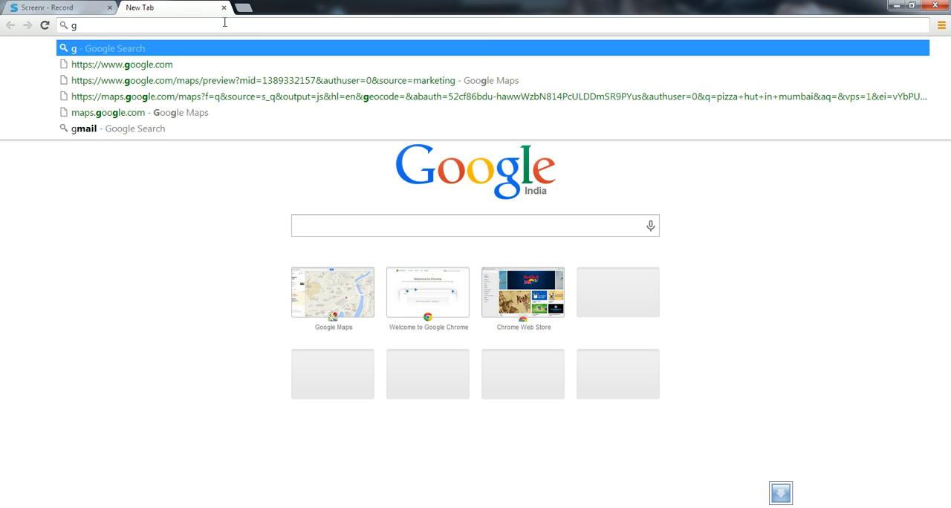
{"action": "type", "text": "oogle.com/maps/preview"}
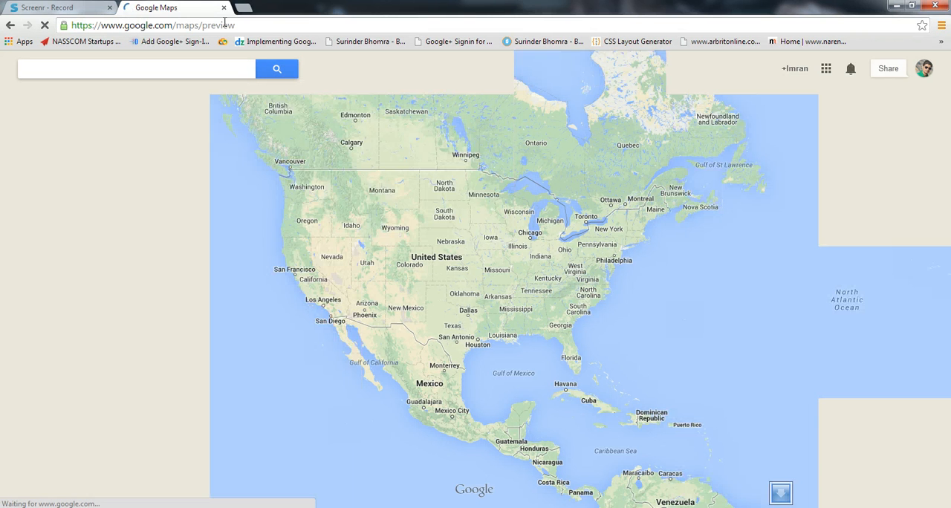
{"action": "type", "text": "goo"}
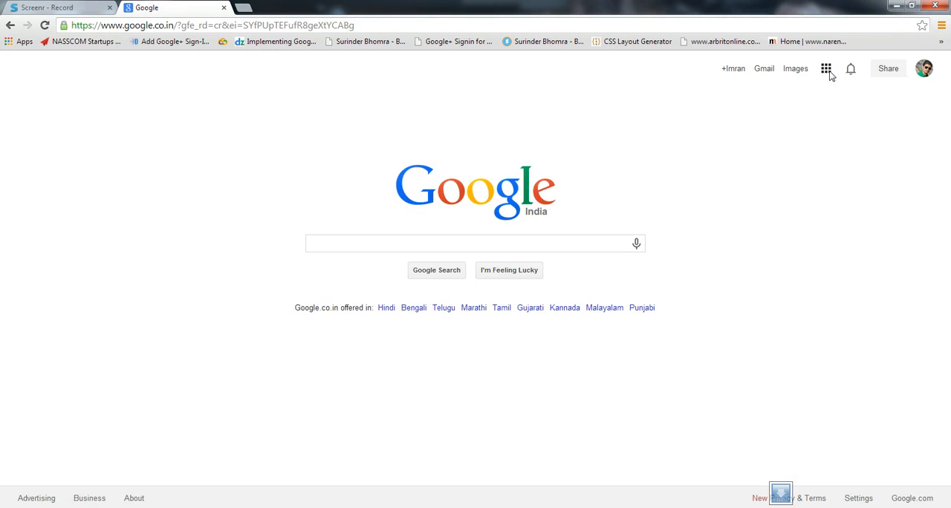
Step: Show the Google apps list from the apps grid at the top right
{"action": "left_click", "coordinate": [825, 68]}
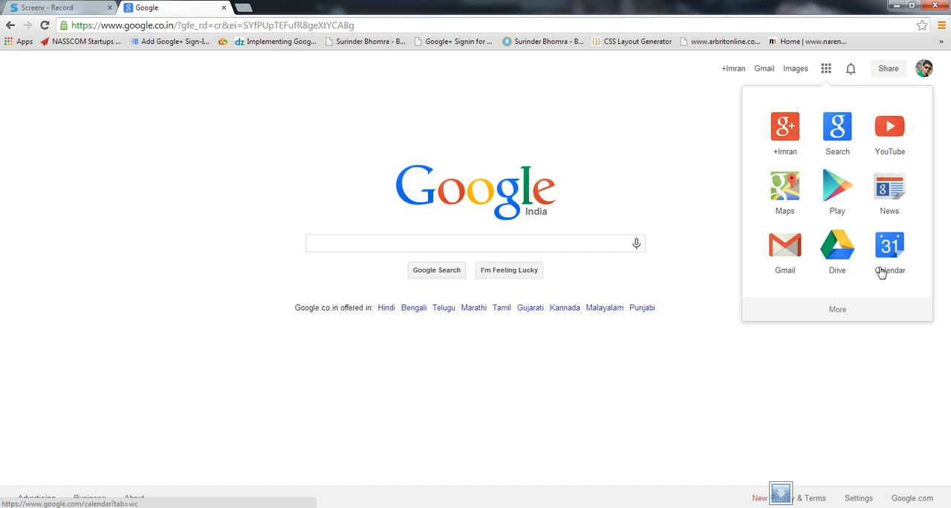
{"action": "mouse_move", "coordinate": [891, 166]}
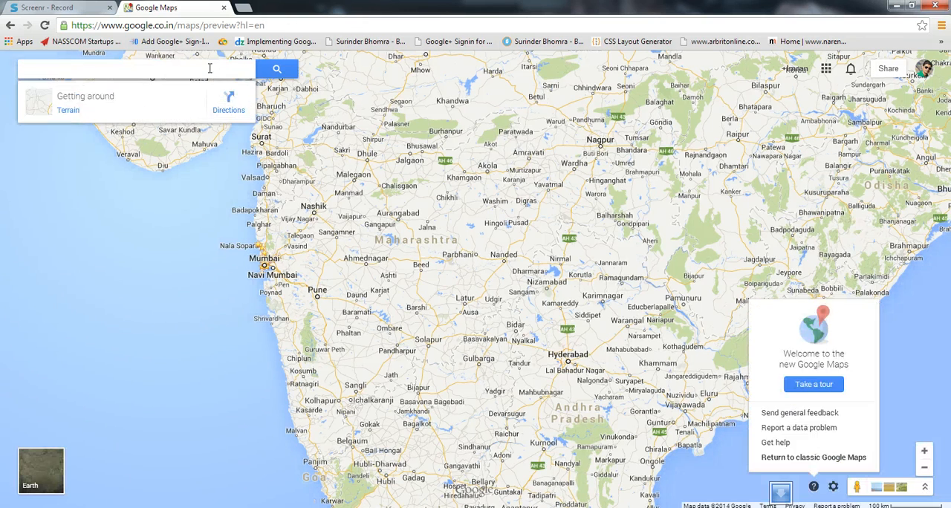
Step: Search 'pizza hut in mumbai bandra' and open the Bandra East Pizza Hut's info card
{"action": "type", "text": "pizza h"}
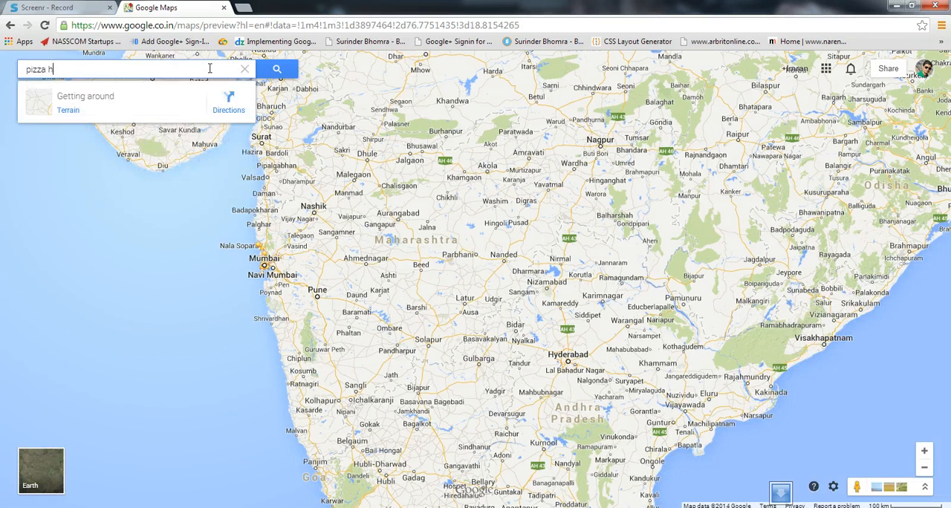
{"action": "type", "text": "ut in mu"}
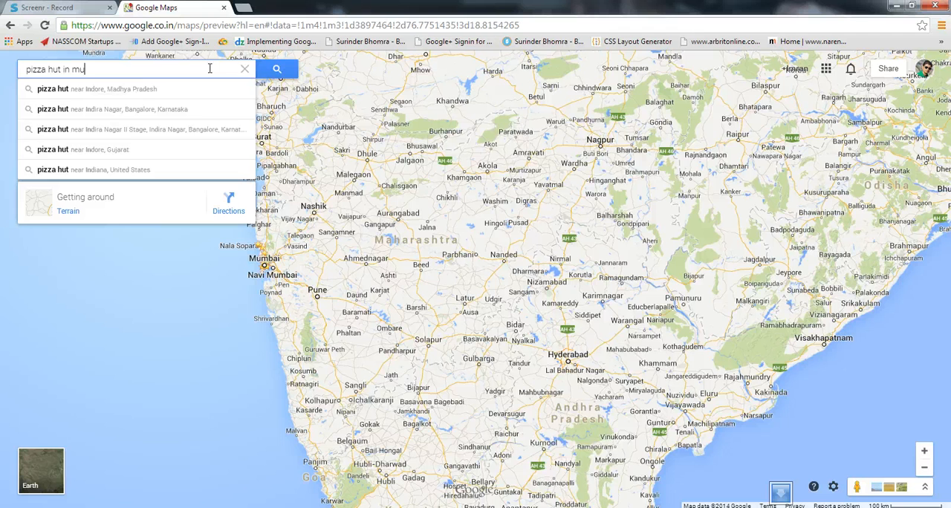
{"action": "type", "text": "mbai bandra"}
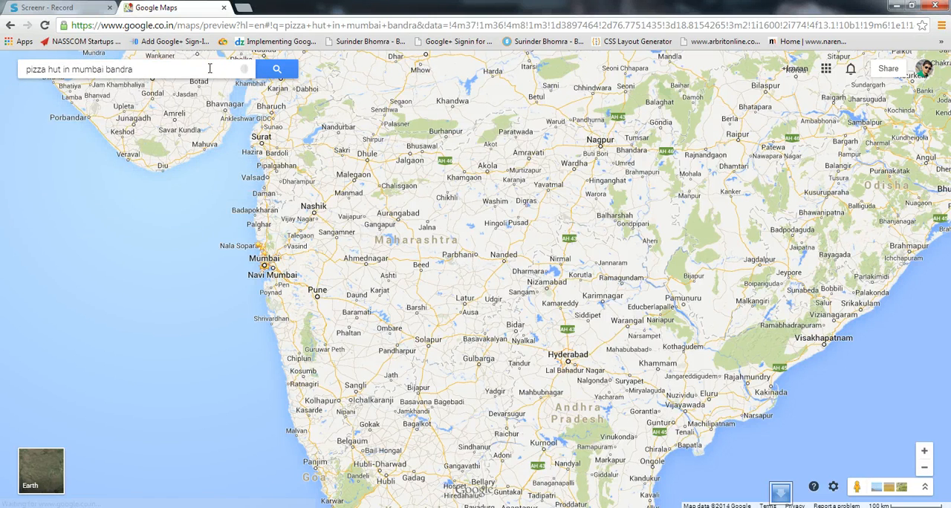
{"action": "left_click", "coordinate": [277, 69]}
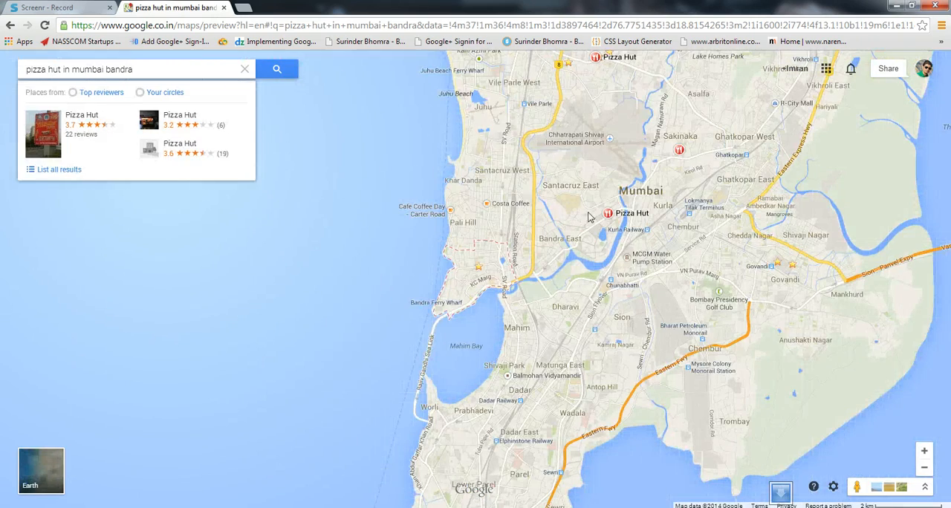
{"action": "left_click", "coordinate": [82, 130]}
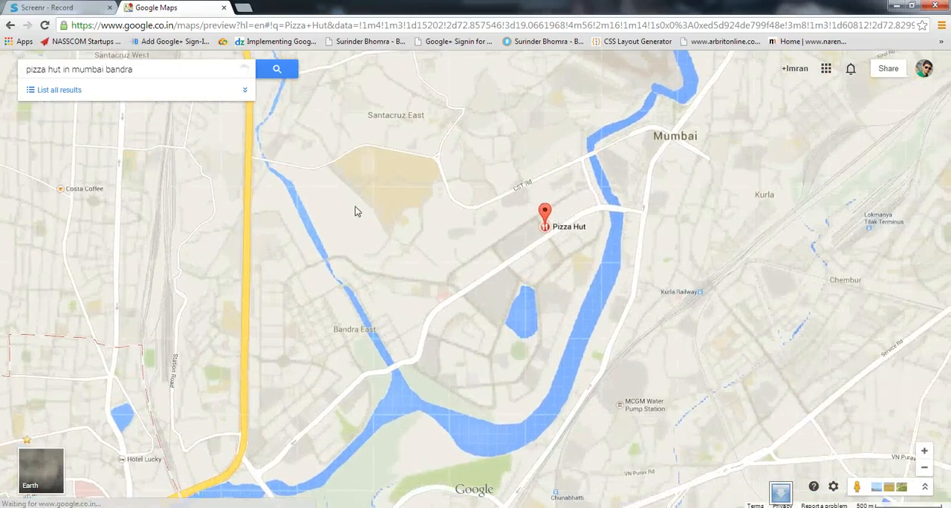
{"action": "left_click", "coordinate": [545, 212]}
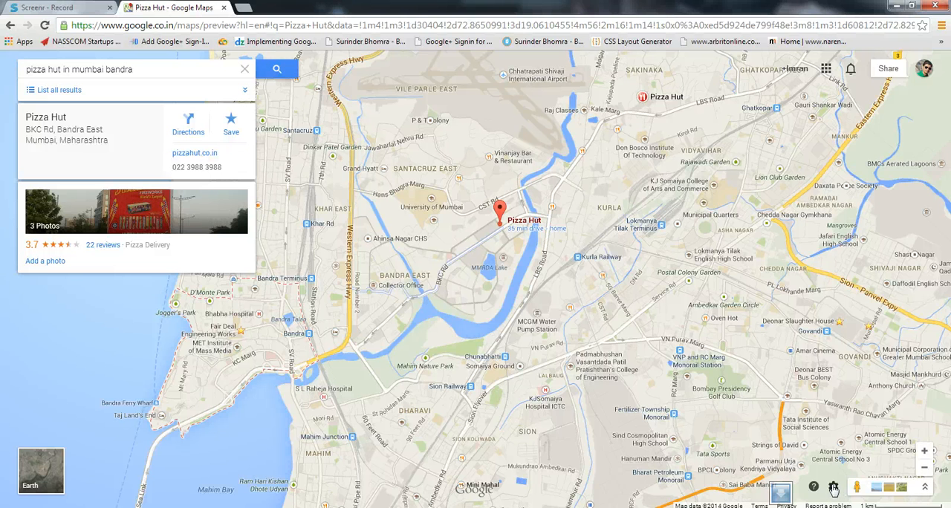
Step: Open Share and embed map from the settings gear and enable the short goo.gl URL
{"action": "left_click", "coordinate": [832, 488]}
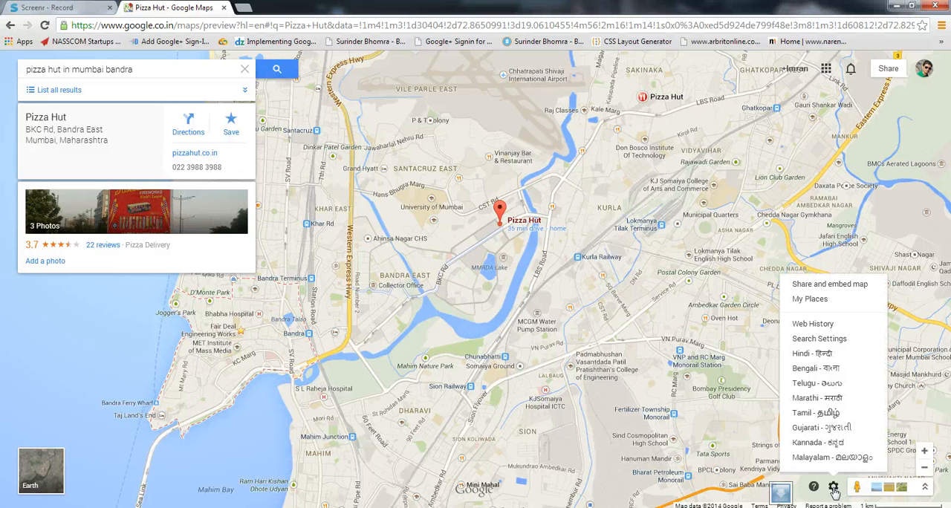
{"action": "mouse_move", "coordinate": [836, 289]}
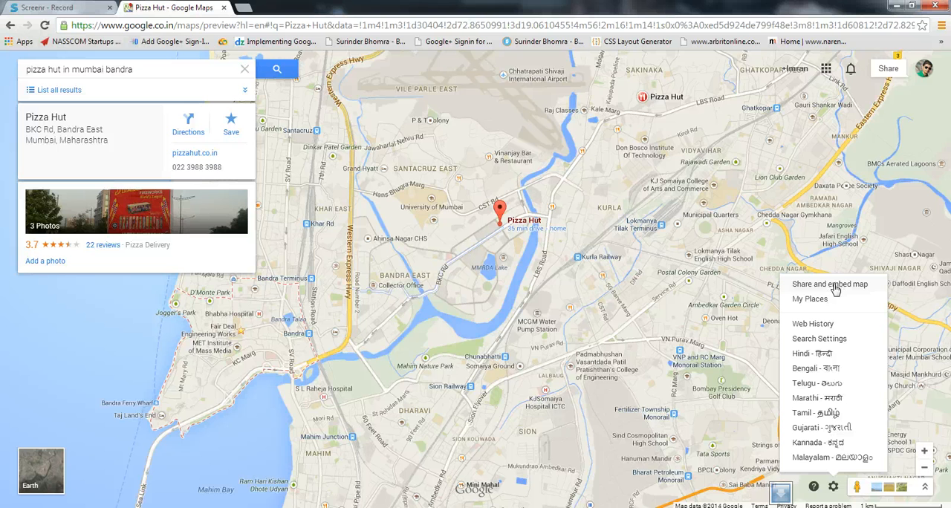
{"action": "left_click", "coordinate": [830, 283]}
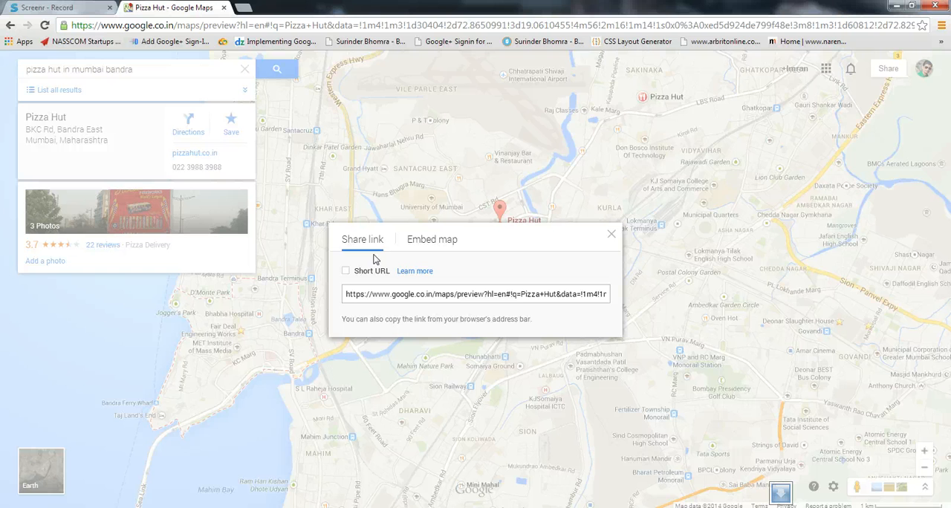
{"action": "mouse_move", "coordinate": [364, 261]}
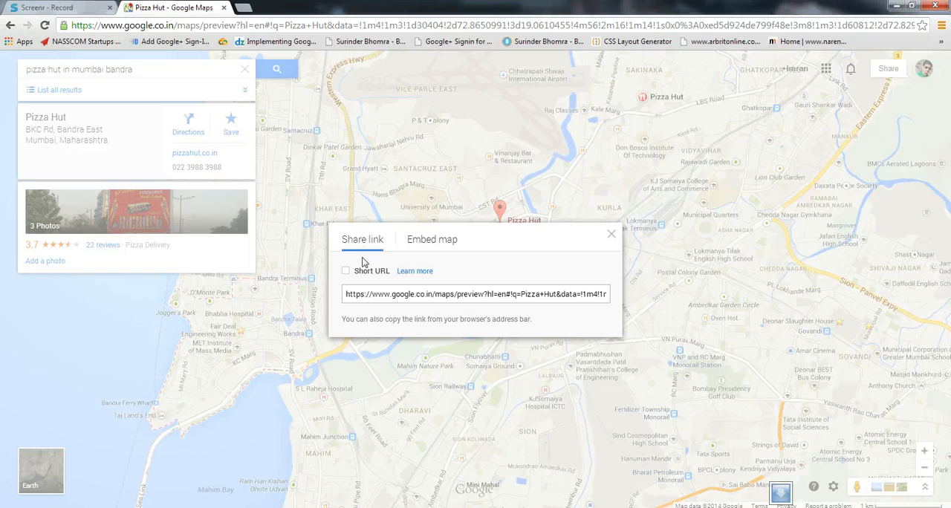
{"action": "mouse_move", "coordinate": [432, 239]}
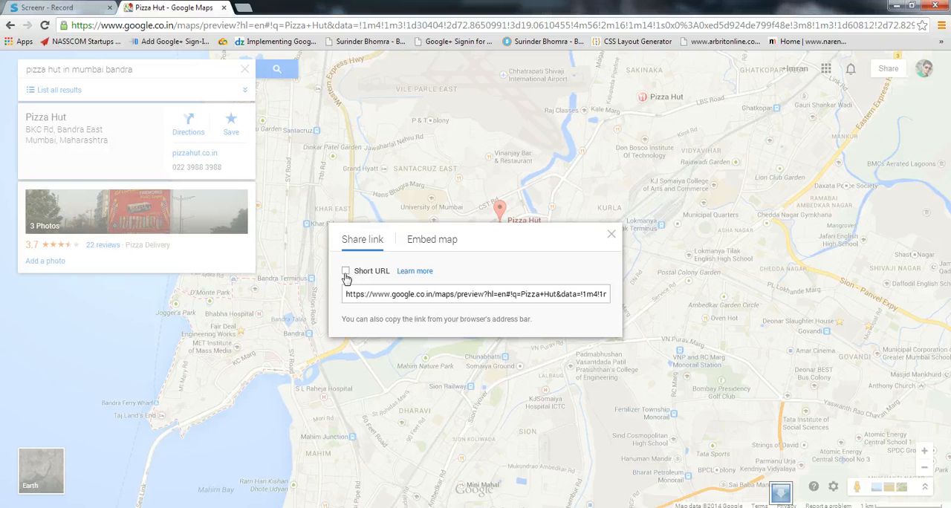
{"action": "left_click", "coordinate": [345, 271]}
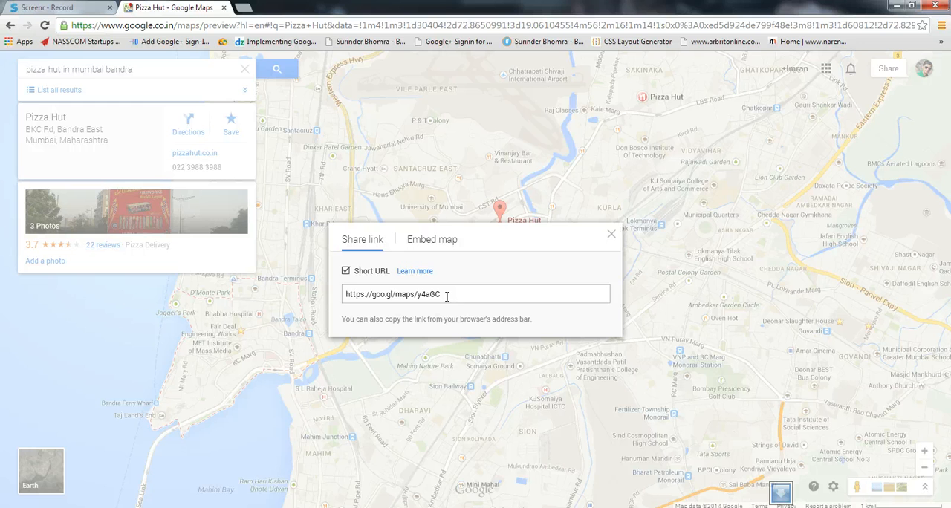
{"action": "mouse_move", "coordinate": [434, 253]}
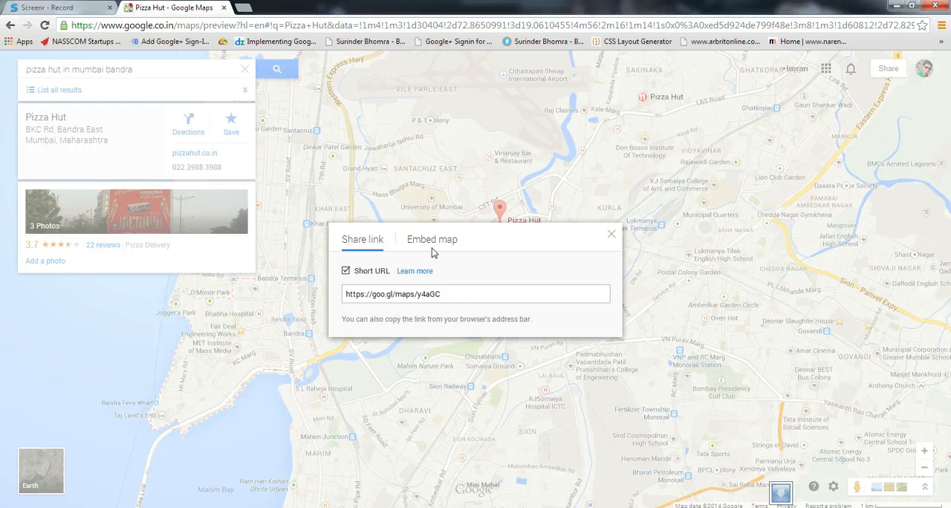
Step: Switch to the Embed map tab, dismiss the tip, and set the embed size to Medium
{"action": "left_click", "coordinate": [432, 239]}
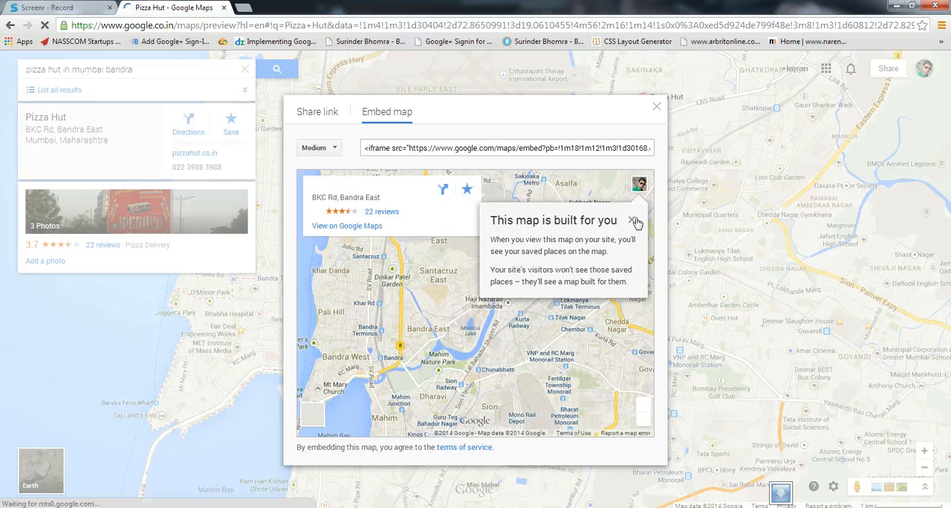
{"action": "left_click", "coordinate": [634, 222]}
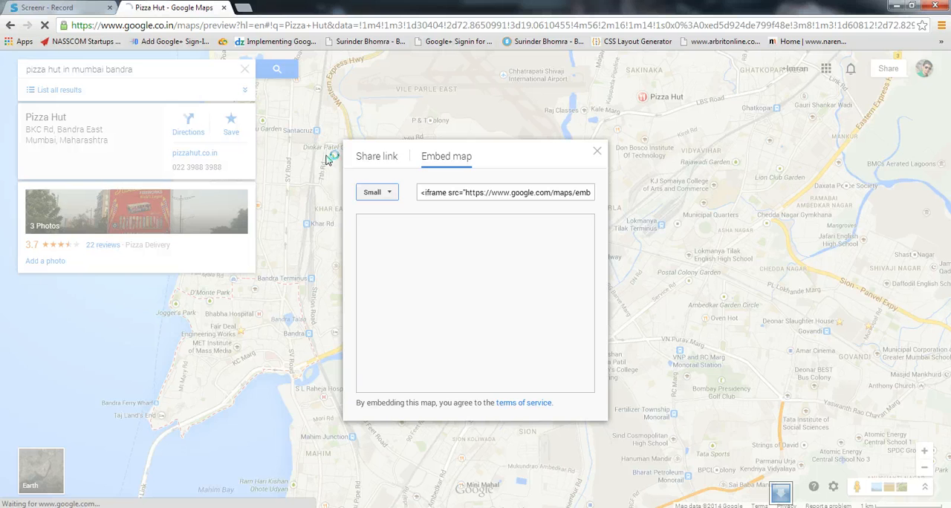
{"action": "left_click", "coordinate": [377, 192]}
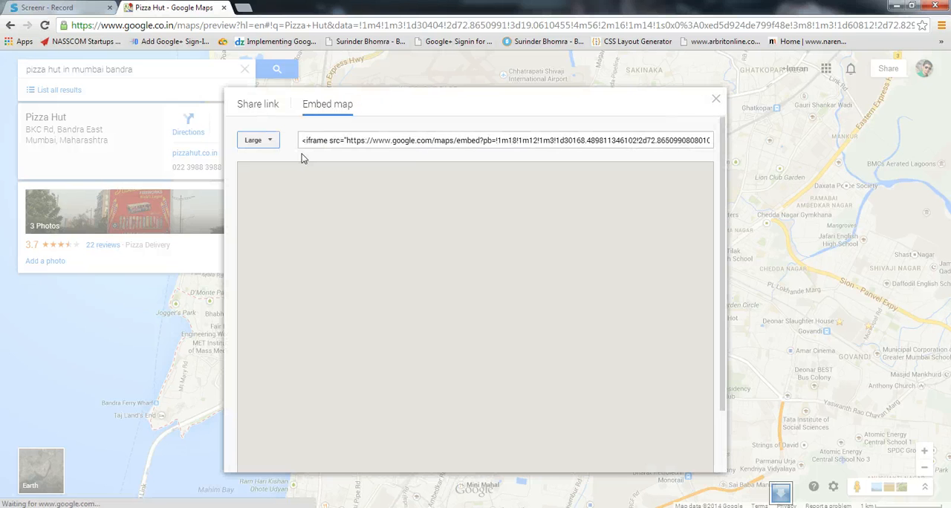
{"action": "left_click", "coordinate": [258, 139]}
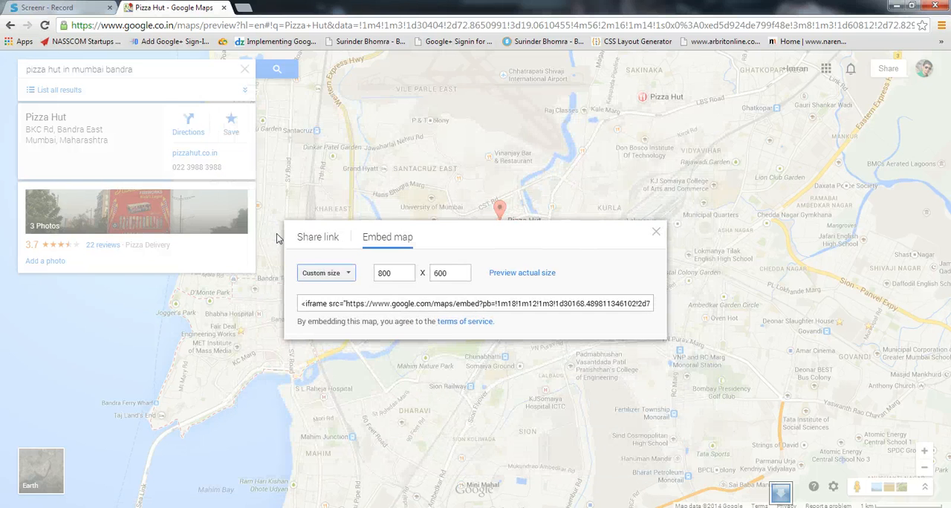
{"action": "left_click", "coordinate": [326, 273]}
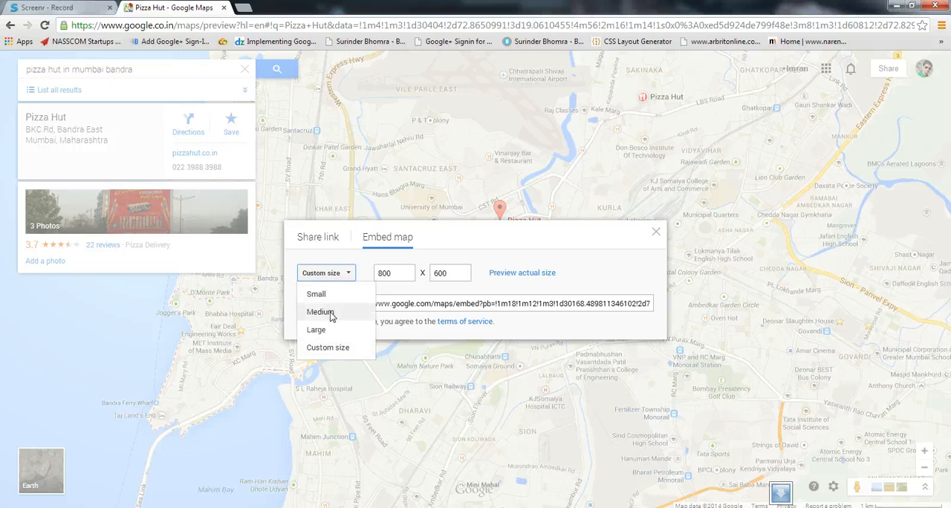
{"action": "left_click", "coordinate": [320, 312]}
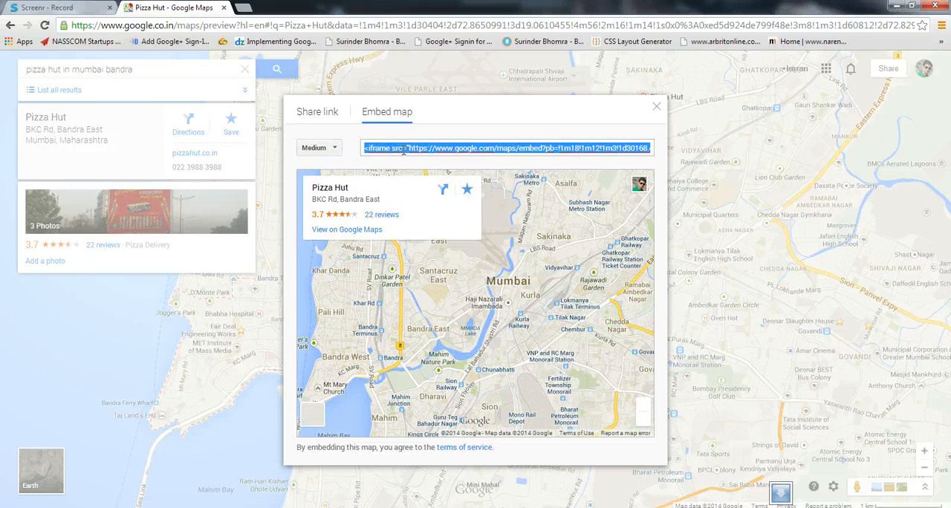